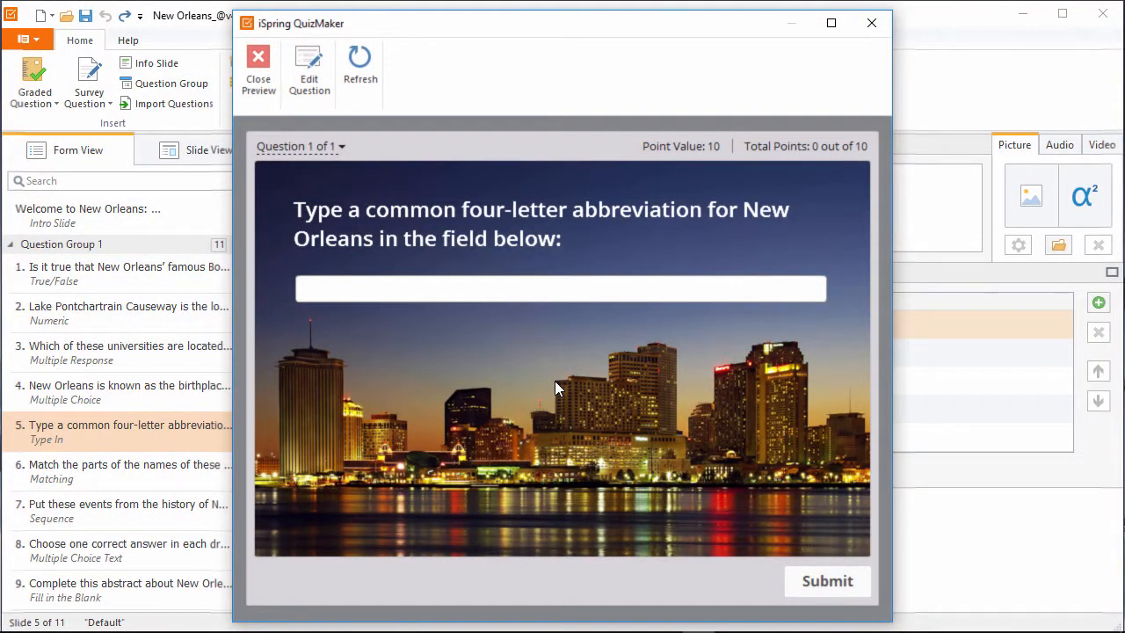
mouse_move(461, 297)
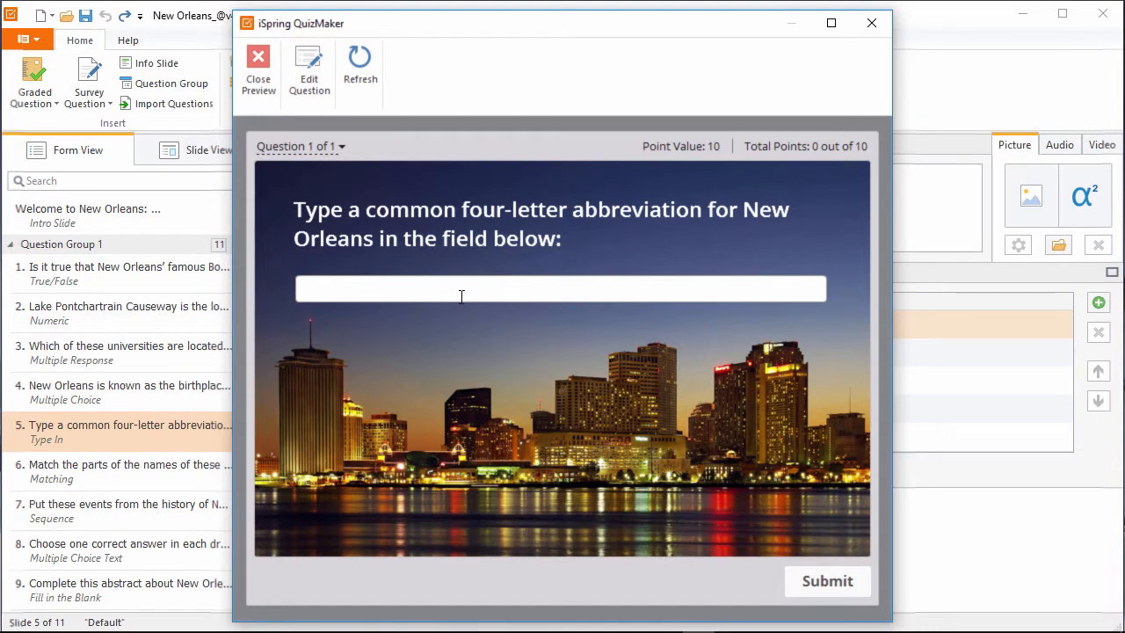
Answer the abbreviation question in preview with NOLA and submit it
text(NOLA)
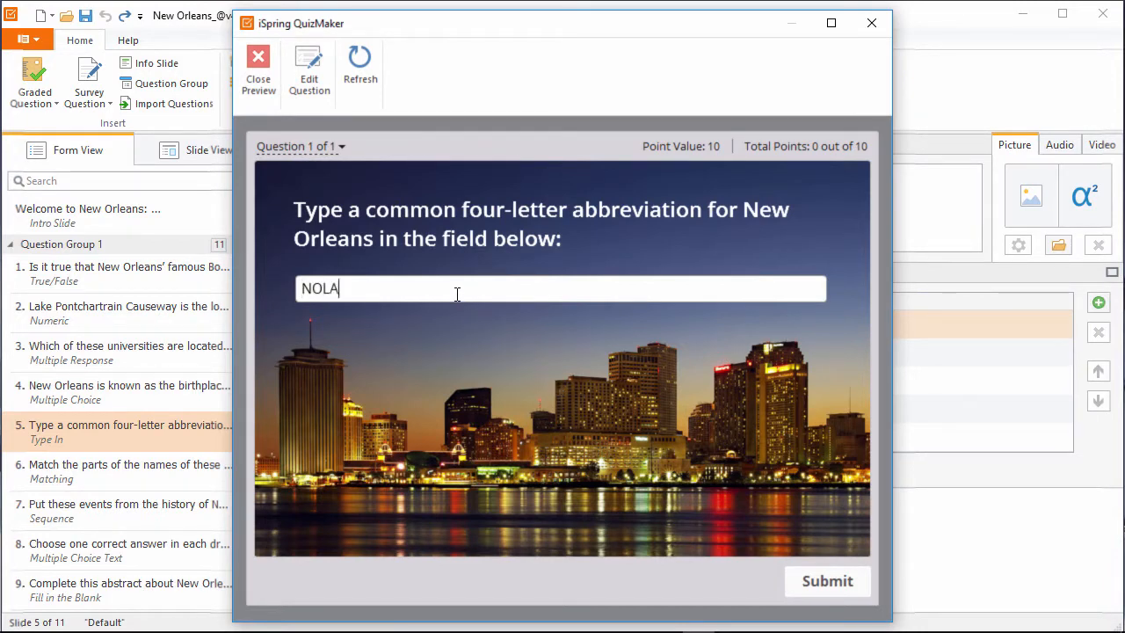
click(826, 581)
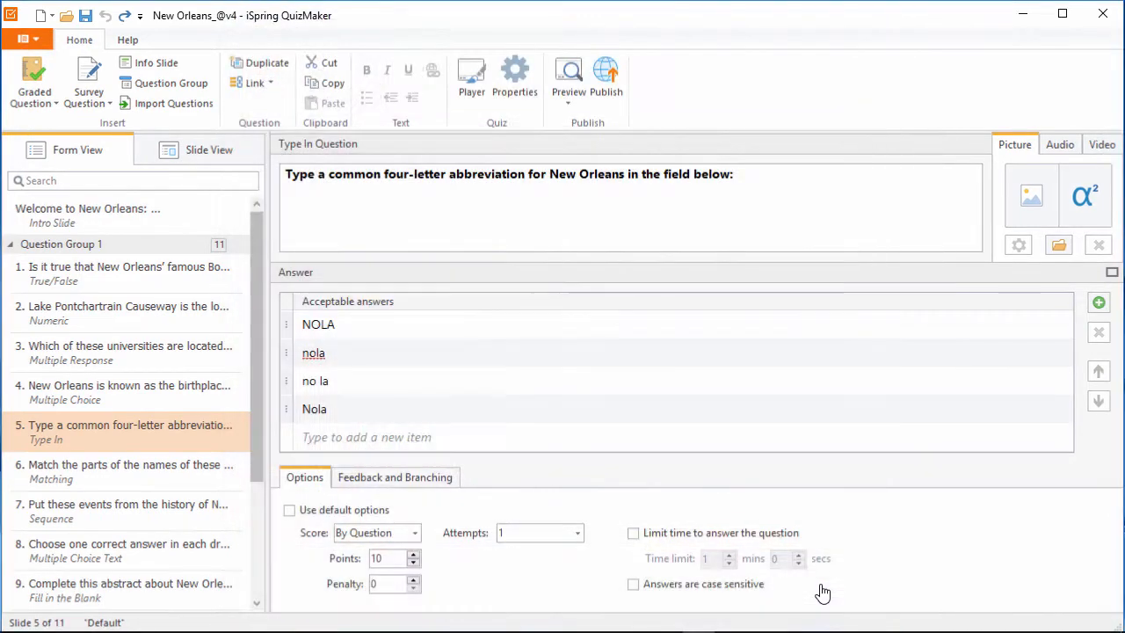
Insert a Type In question on the New Orleans abbreviation and check its audio and video attachment options
click(33, 79)
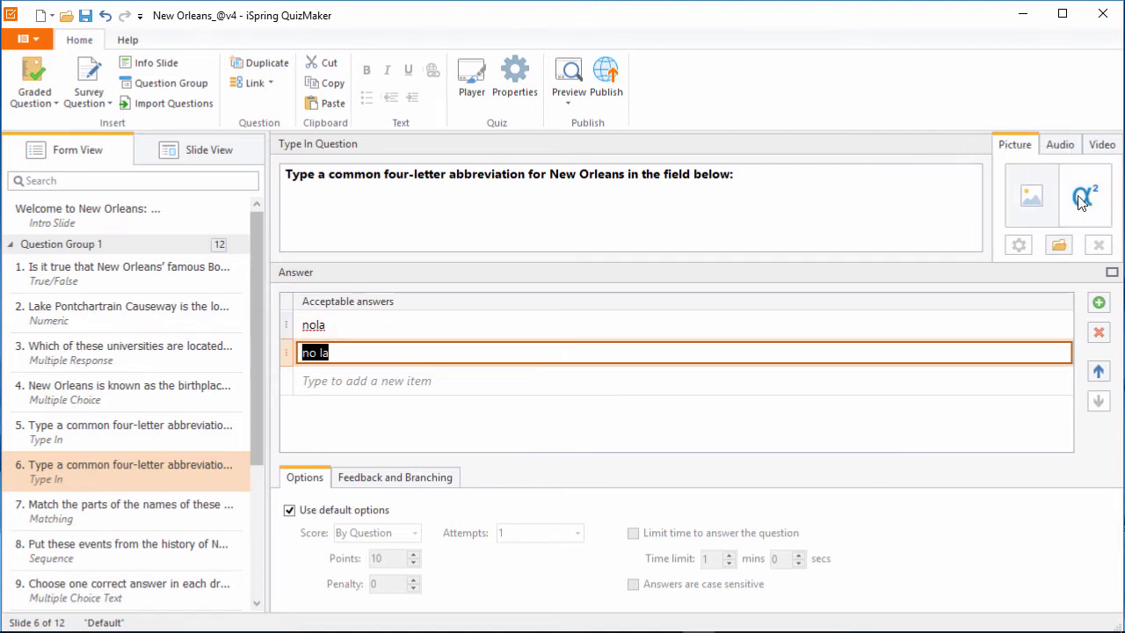
click(1060, 144)
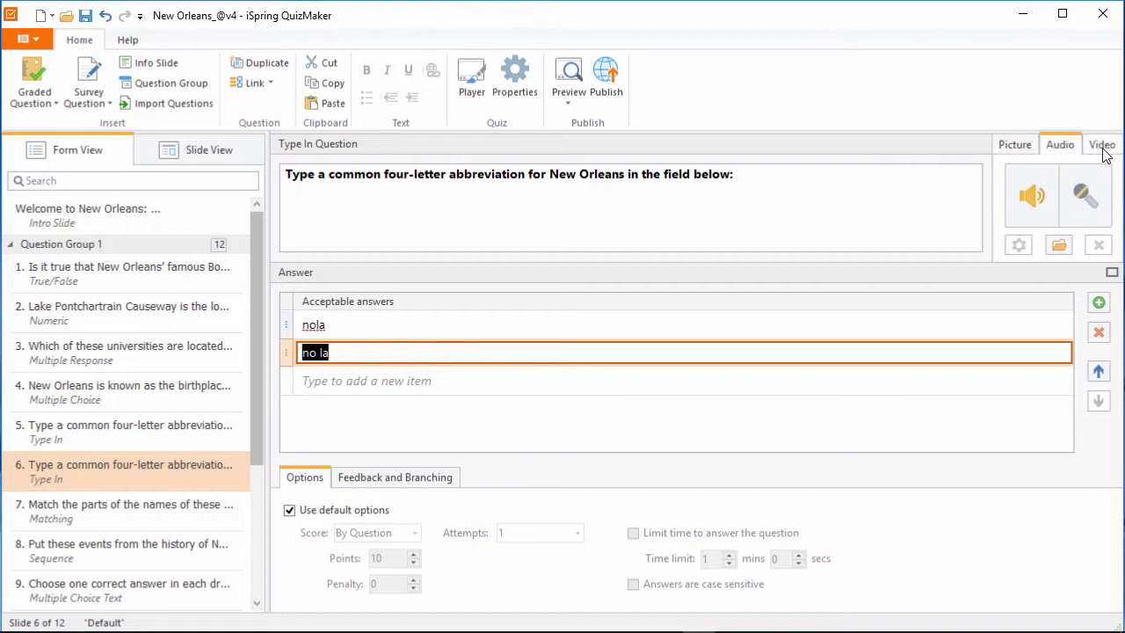
click(1102, 145)
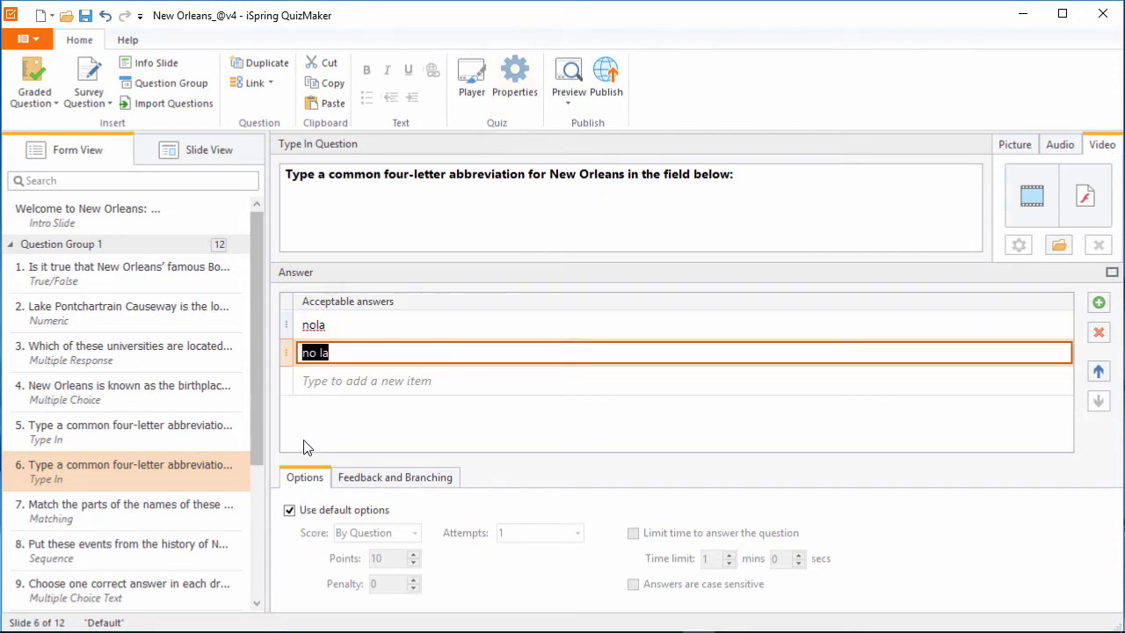
Use custom options for slide 6: 10 points, one attempt, no time limit, then go to feedback settings
click(290, 510)
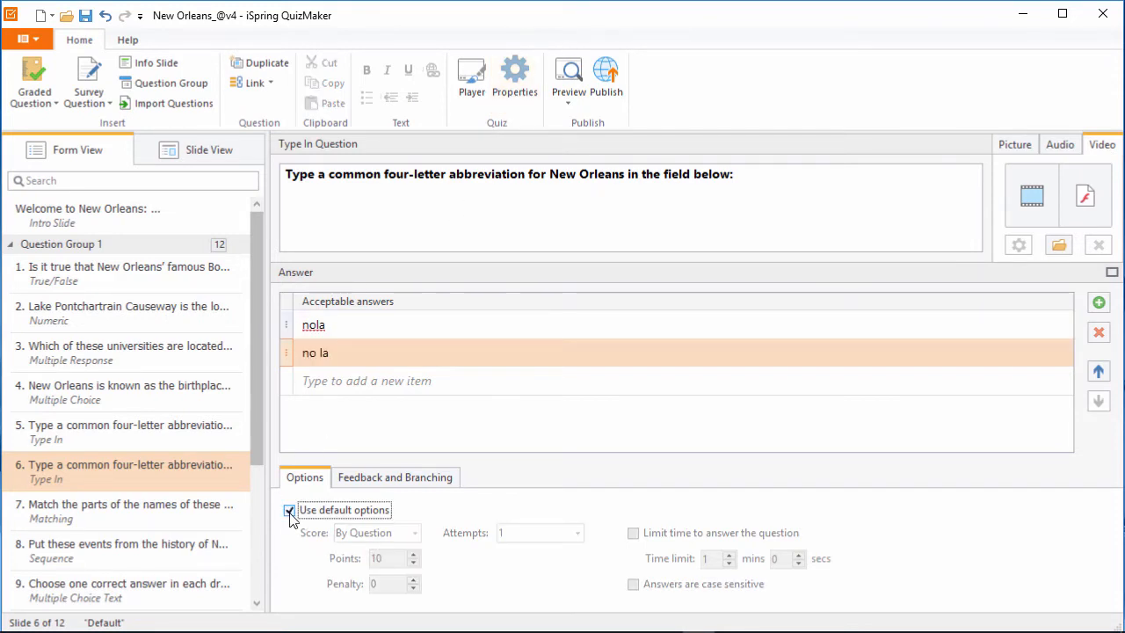
click(289, 510)
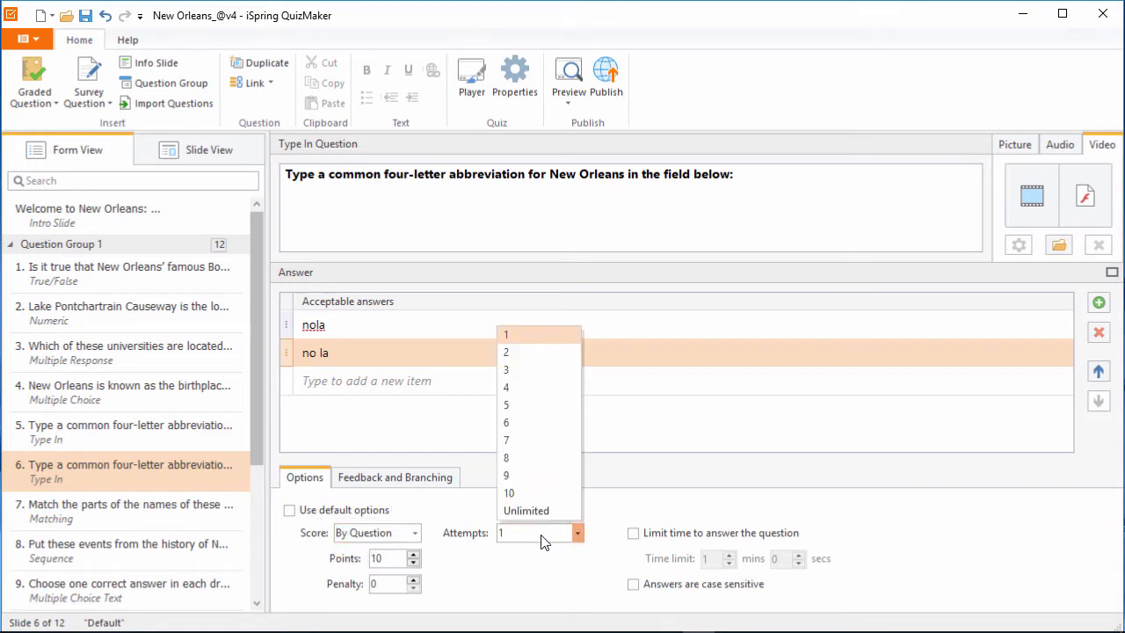
click(633, 533)
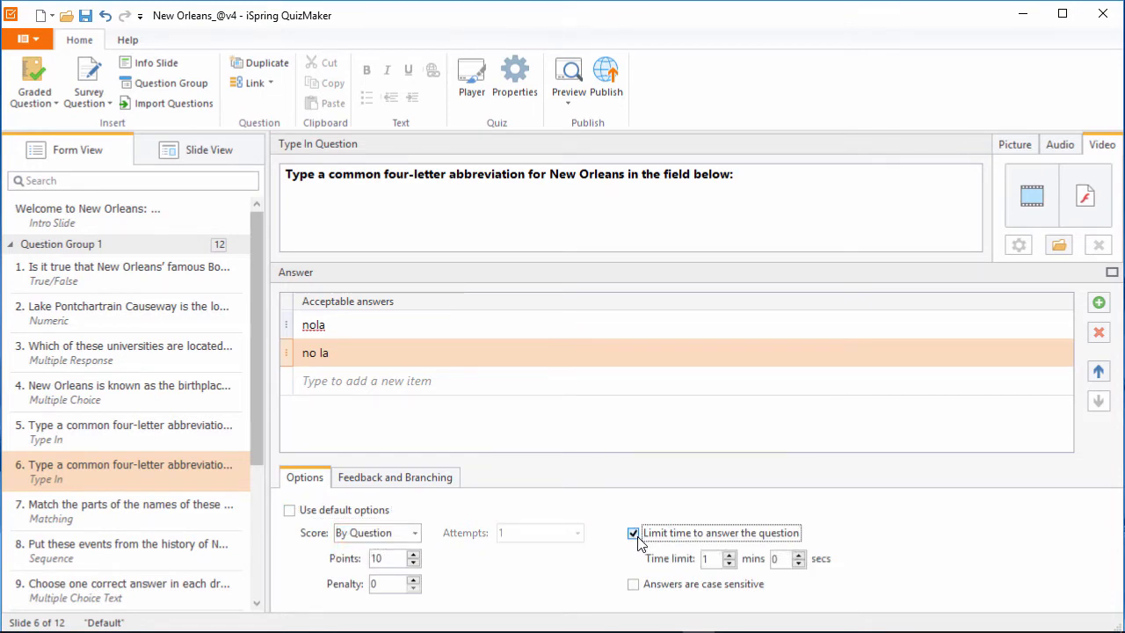
click(633, 532)
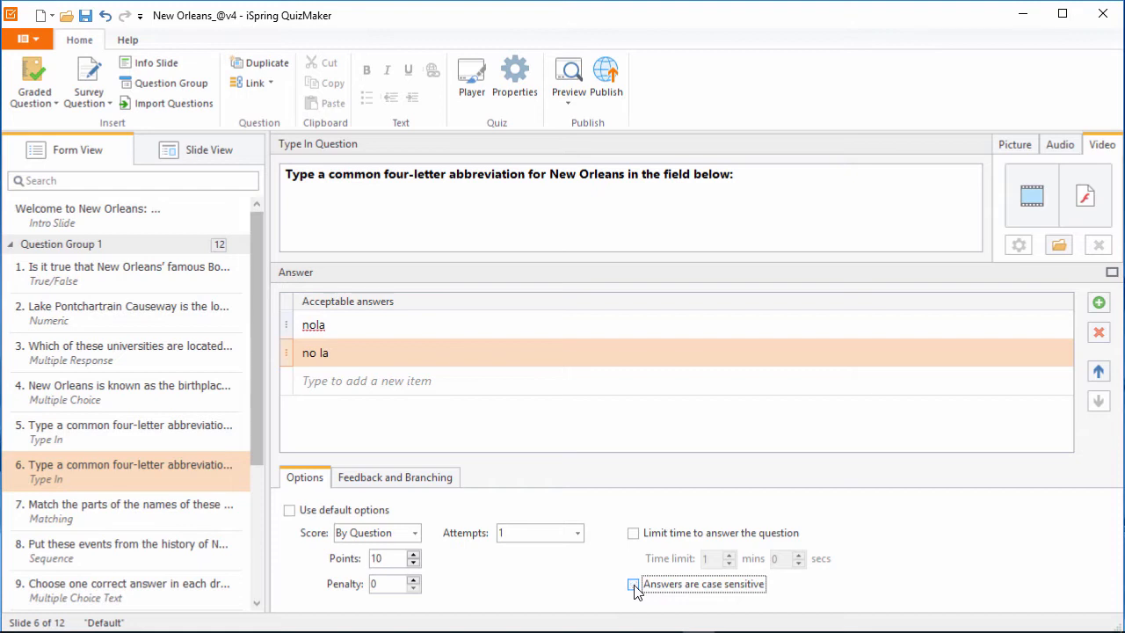
click(394, 477)
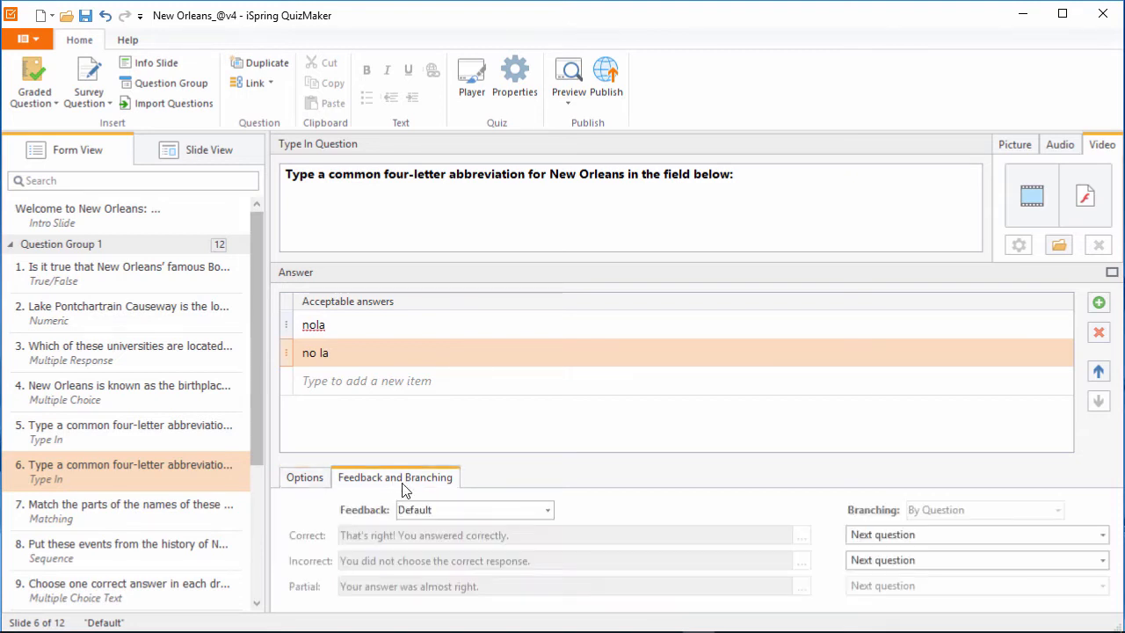
Set feedback By Question and edit the correct-answer message
click(546, 510)
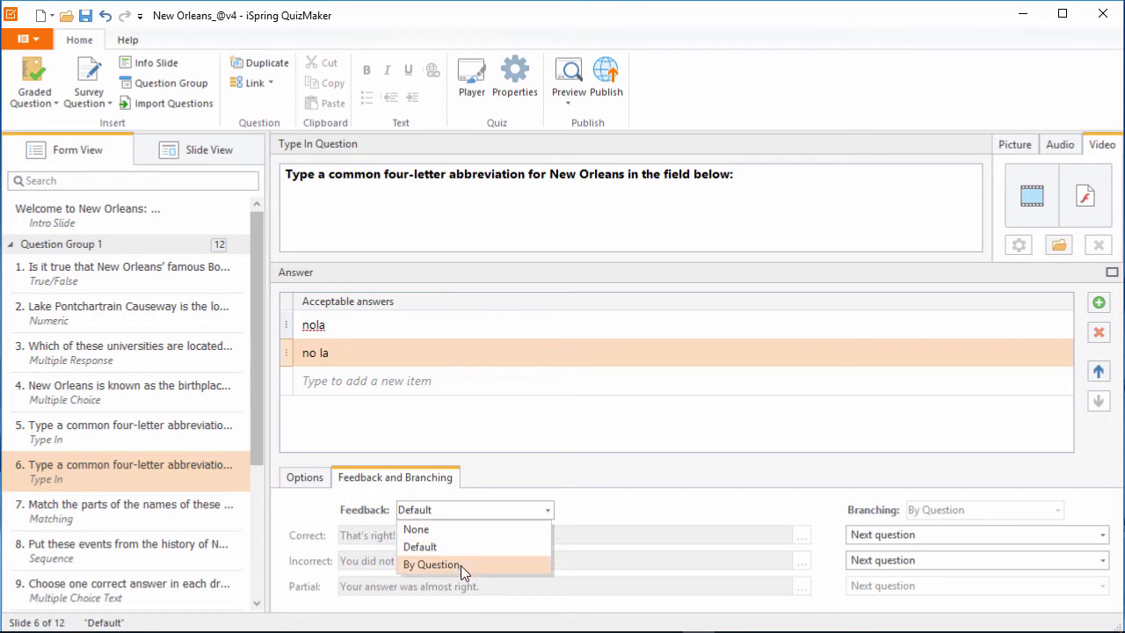
click(431, 565)
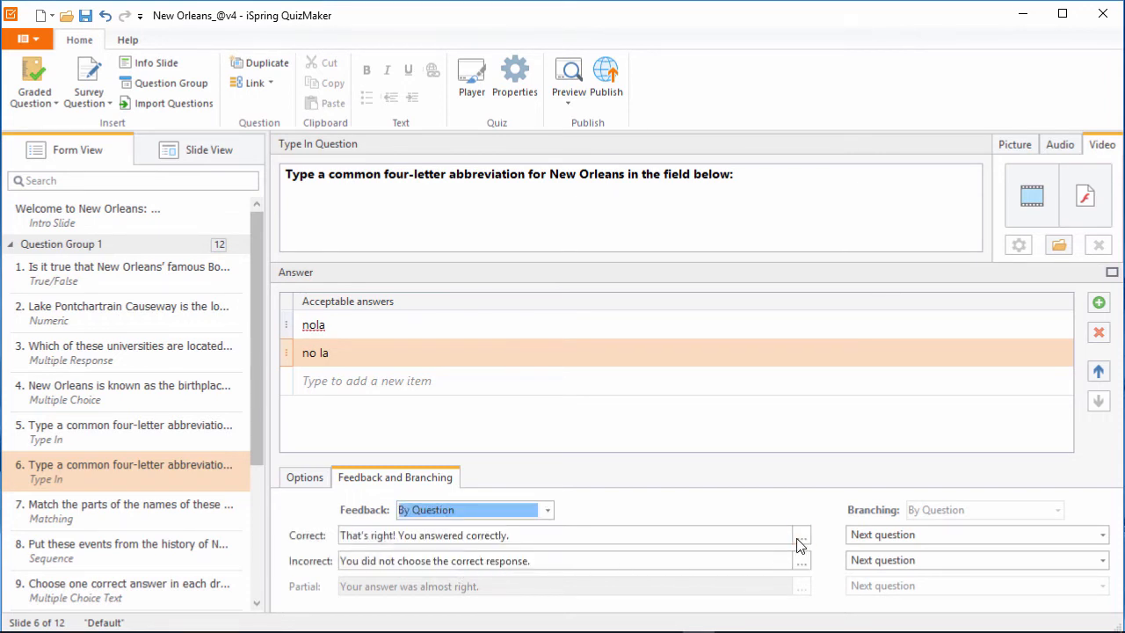
click(802, 535)
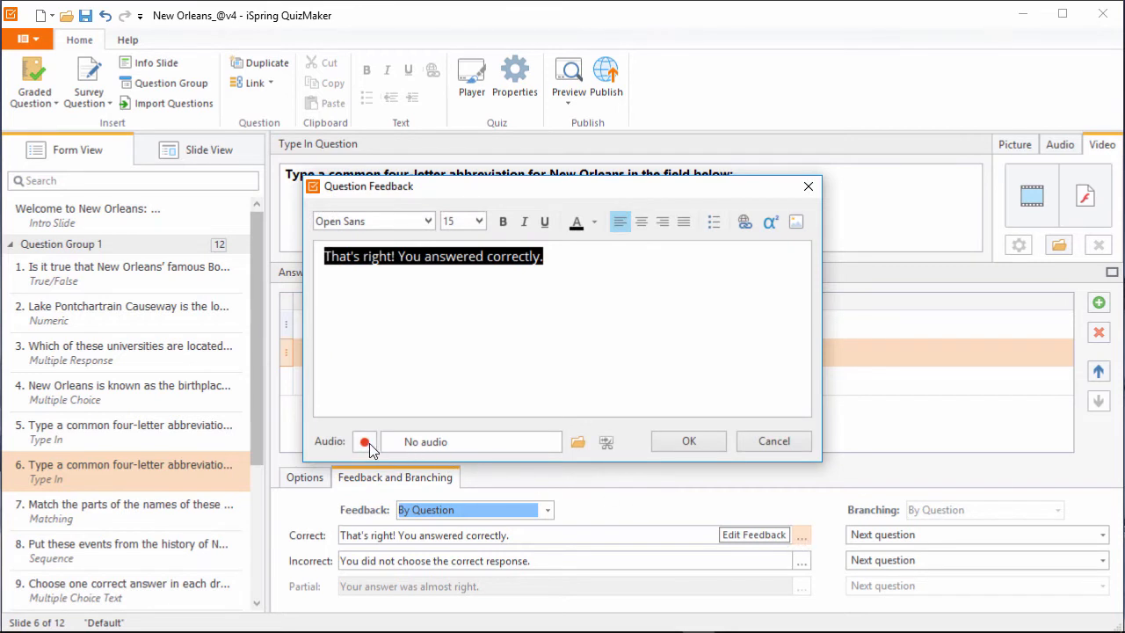
mouse_move(765, 232)
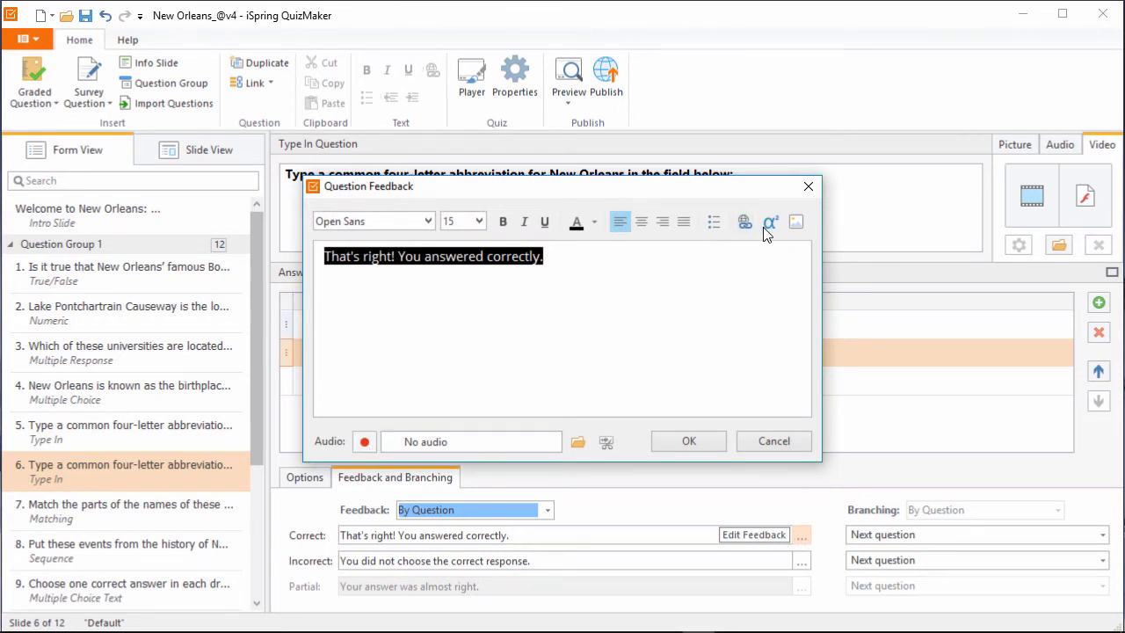
mouse_move(795, 221)
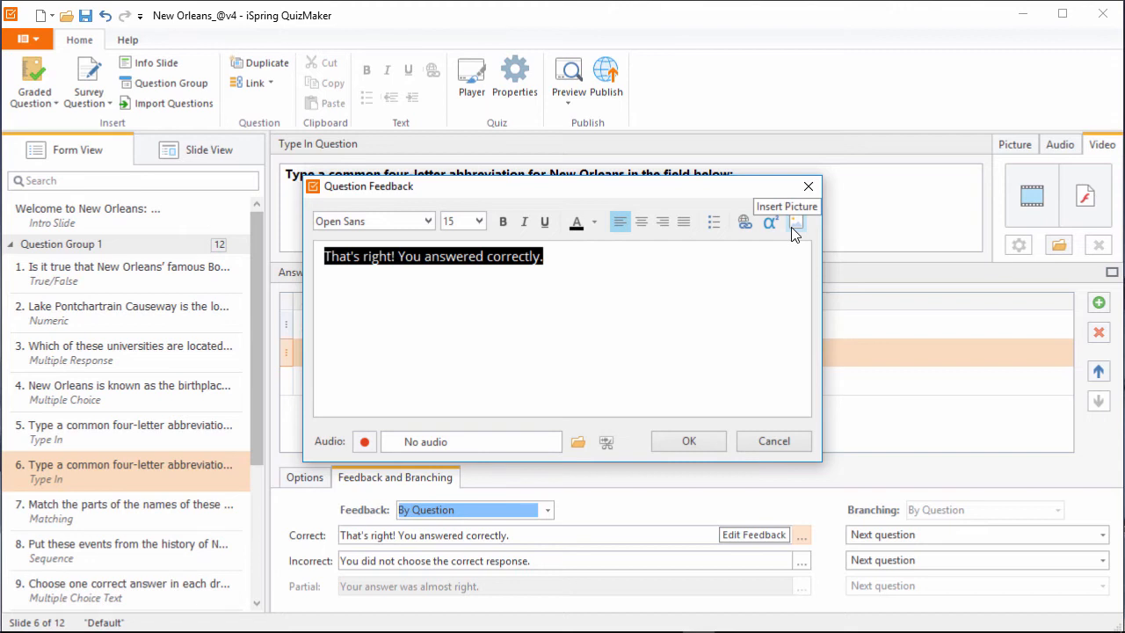
Confirm the correct-answer feedback and show the question in Slide View
click(689, 440)
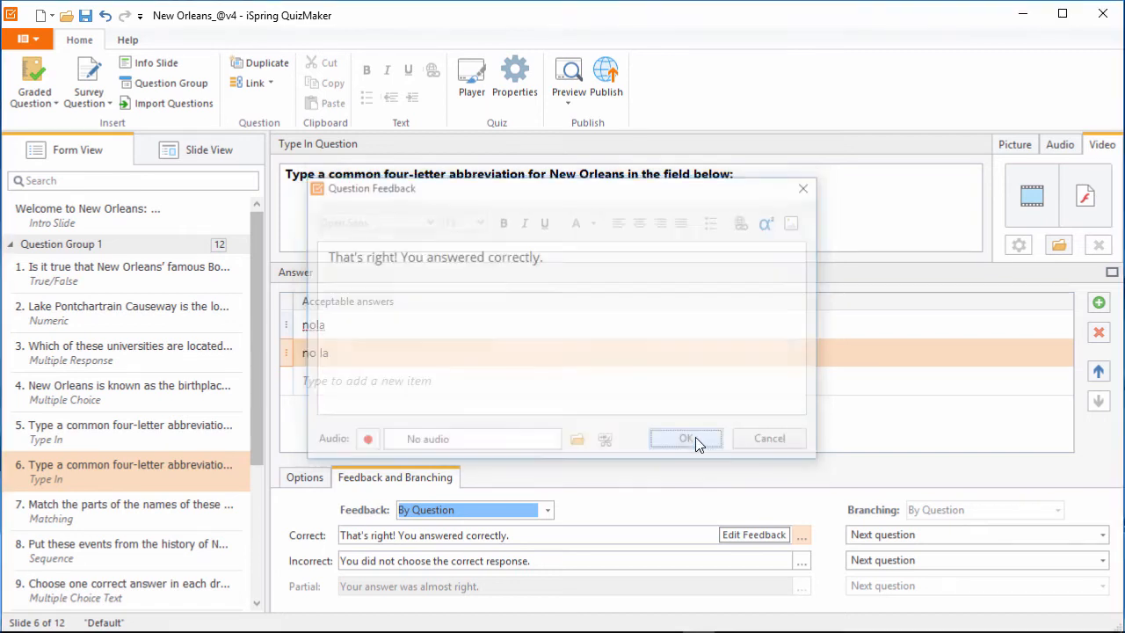
click(686, 440)
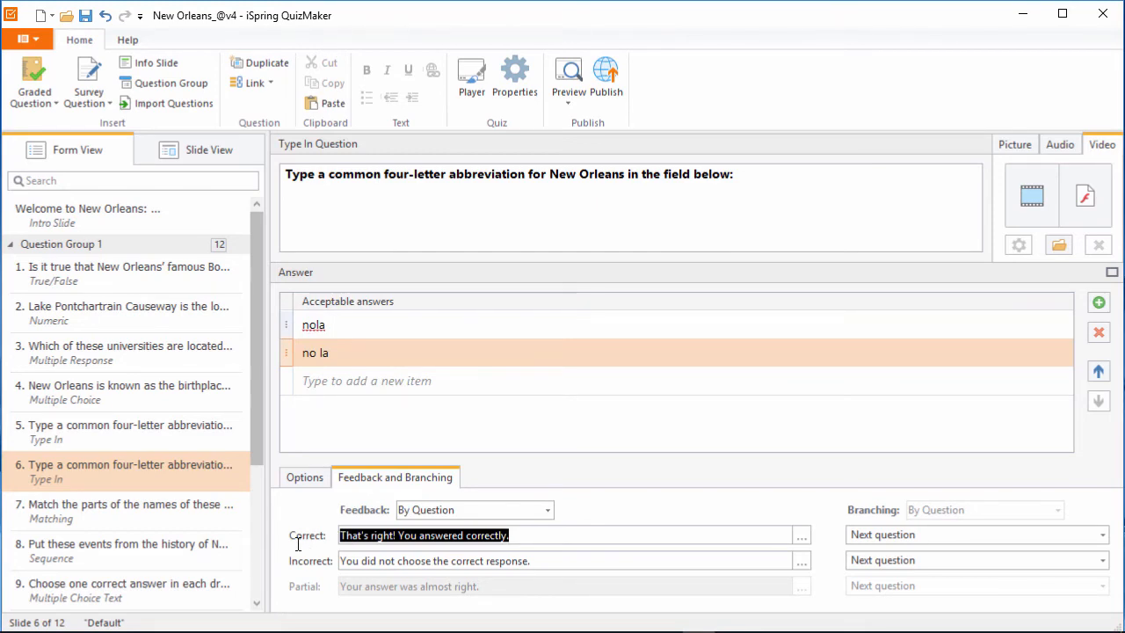
click(209, 150)
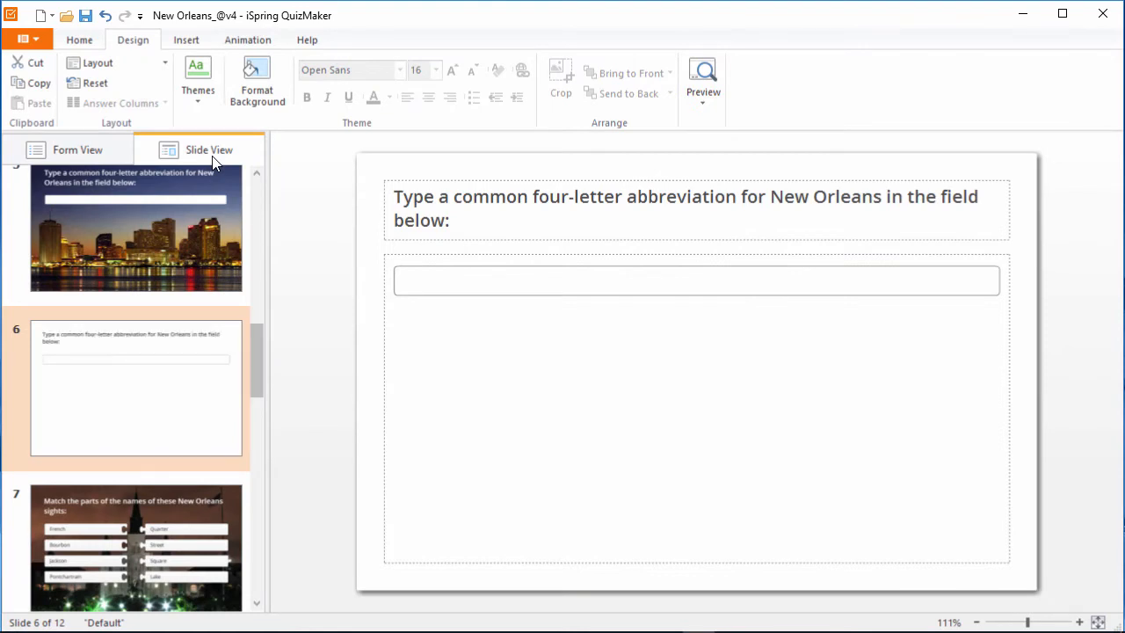
Set the cityscape image file as the slide background and preview the question
click(257, 84)
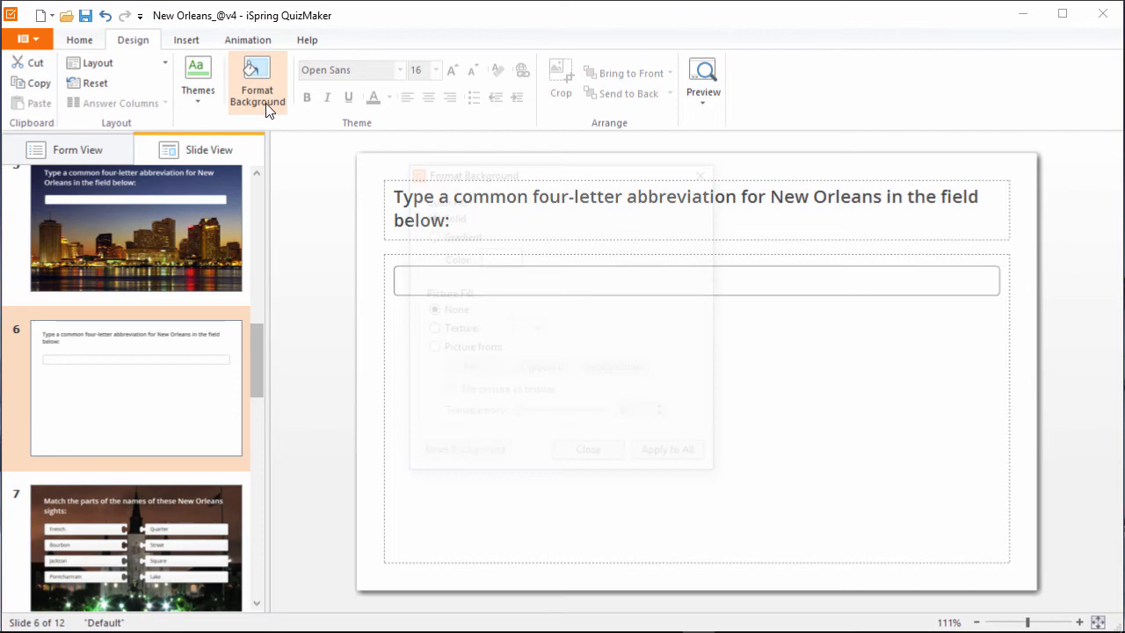
click(257, 84)
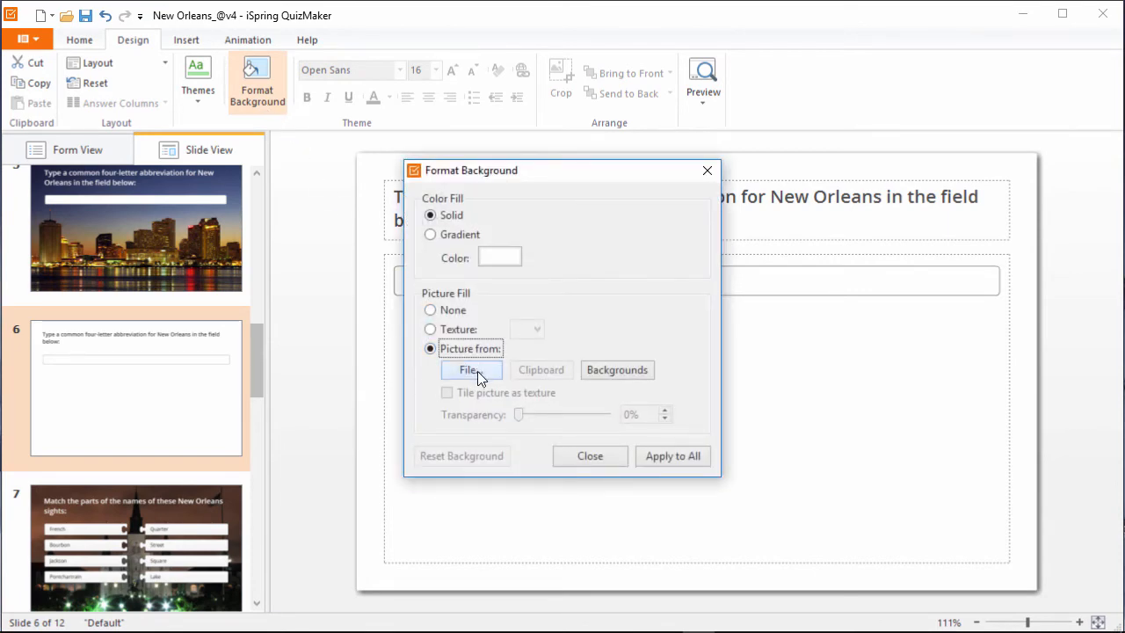
click(468, 369)
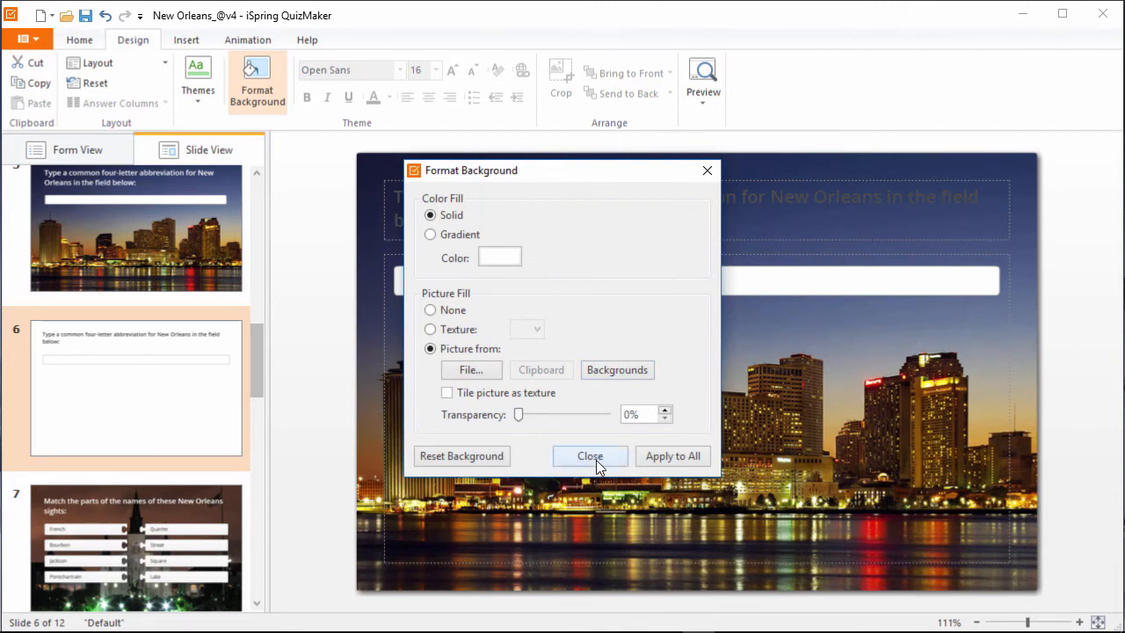
click(591, 455)
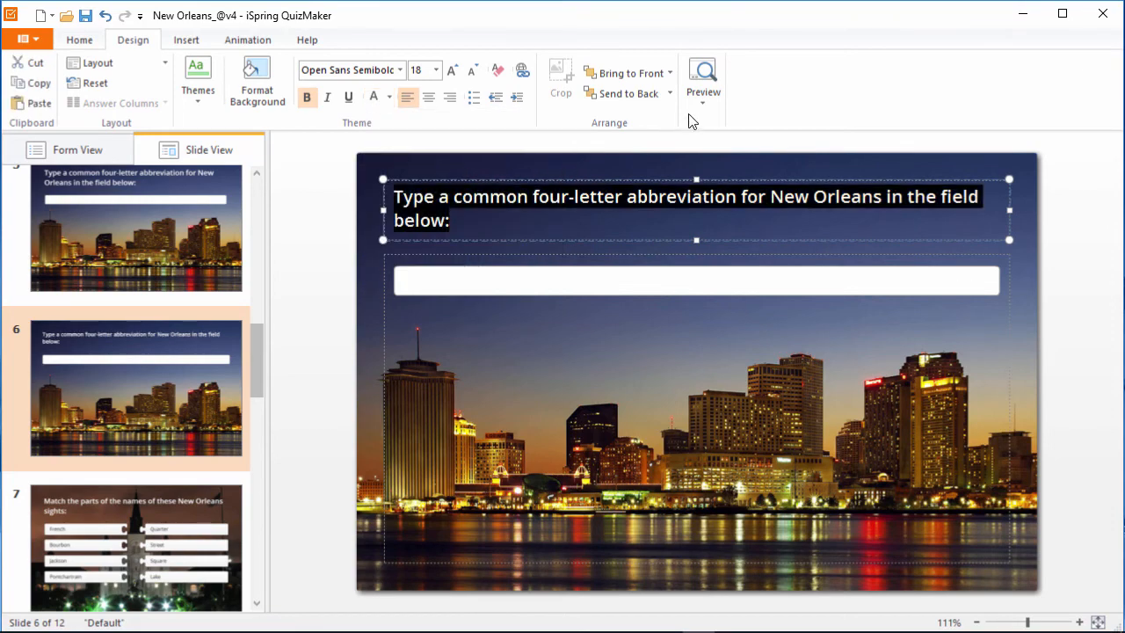
click(704, 79)
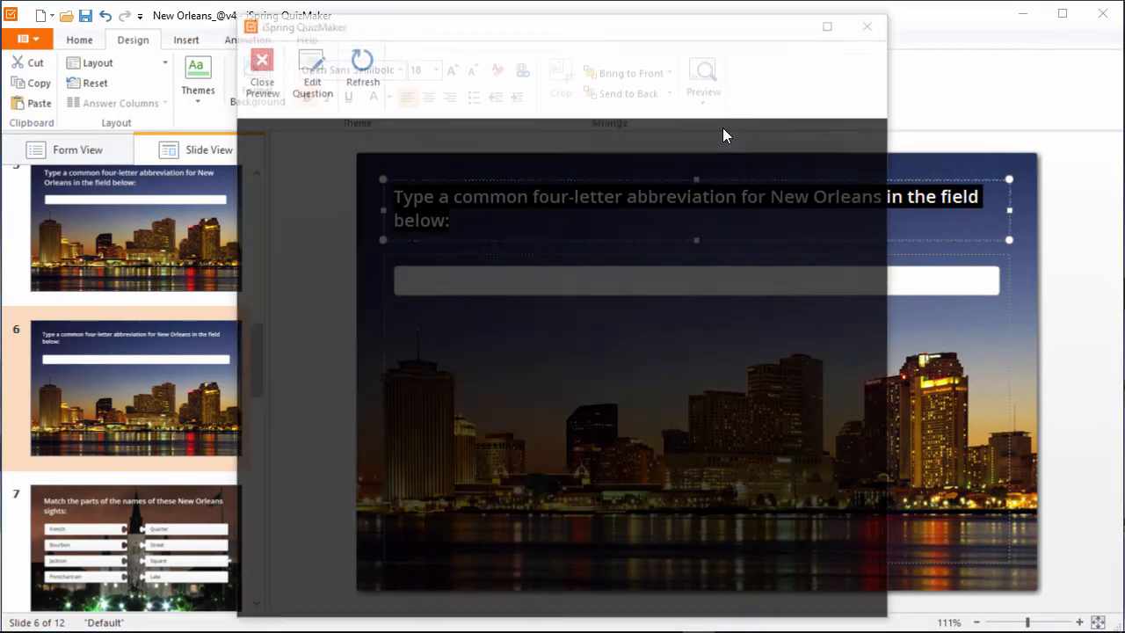